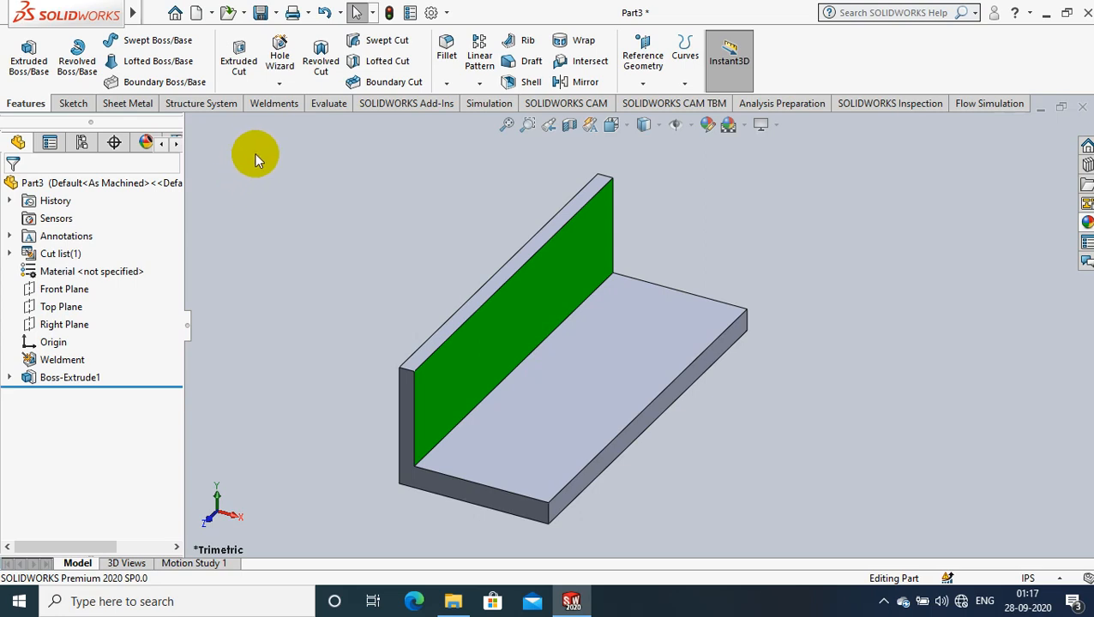
mouse_move(261, 153)
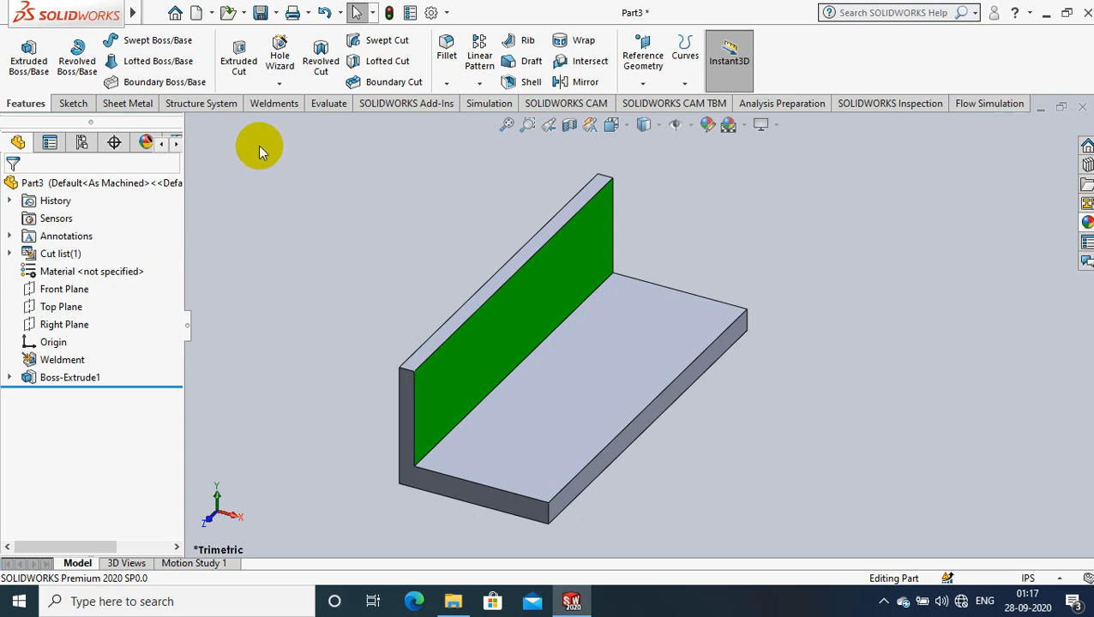
mouse_move(264, 138)
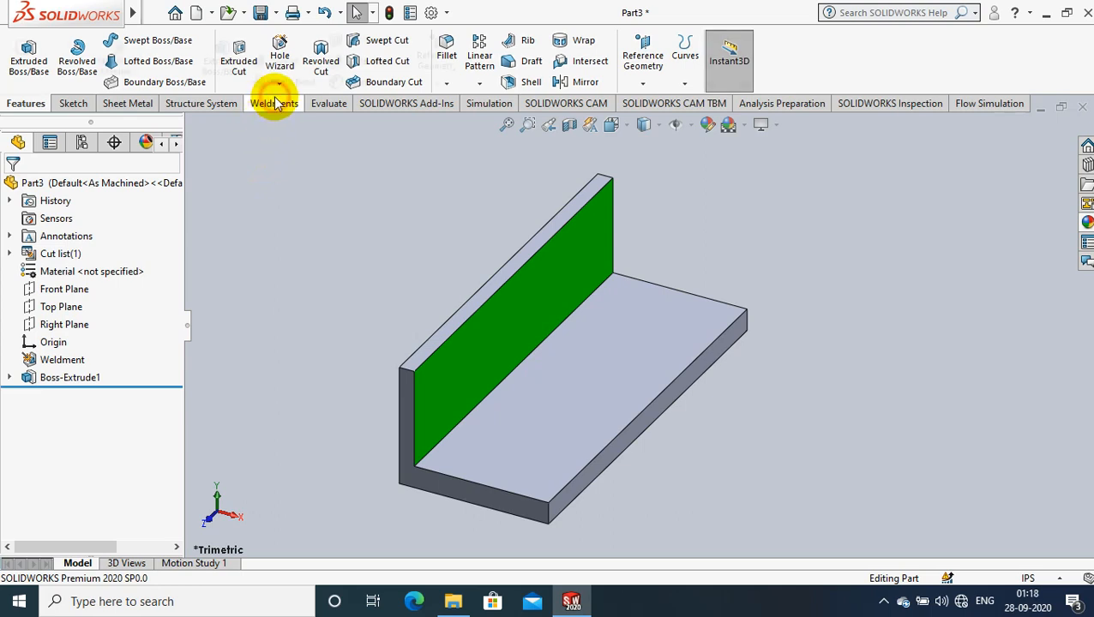
- Start a Weld Bead feature from the Weldments tab
left_click(273, 102)
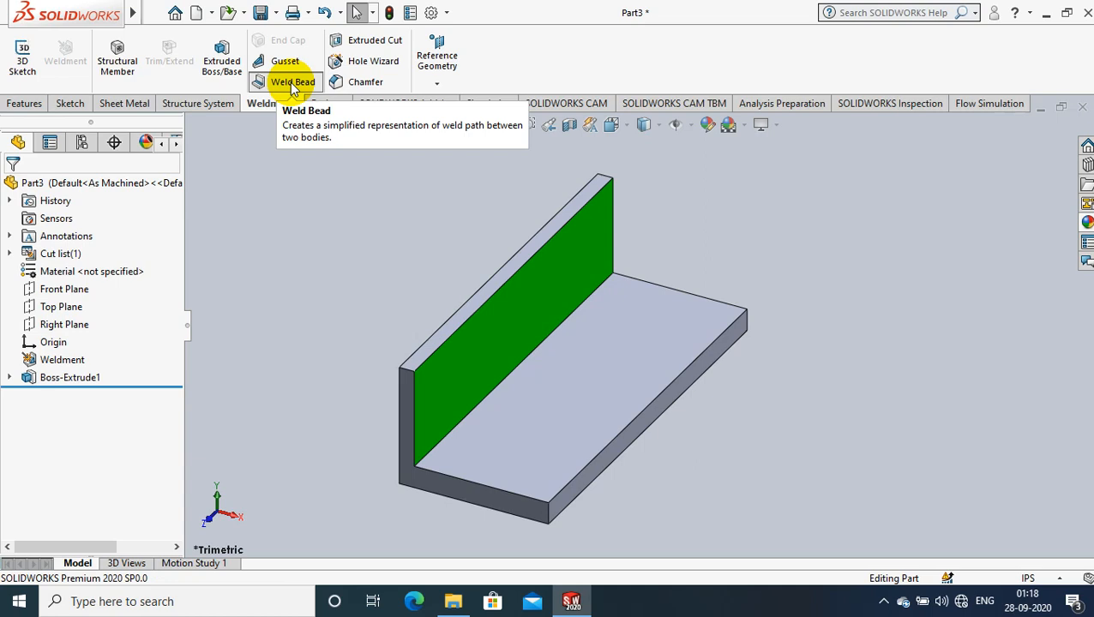
left_click(293, 81)
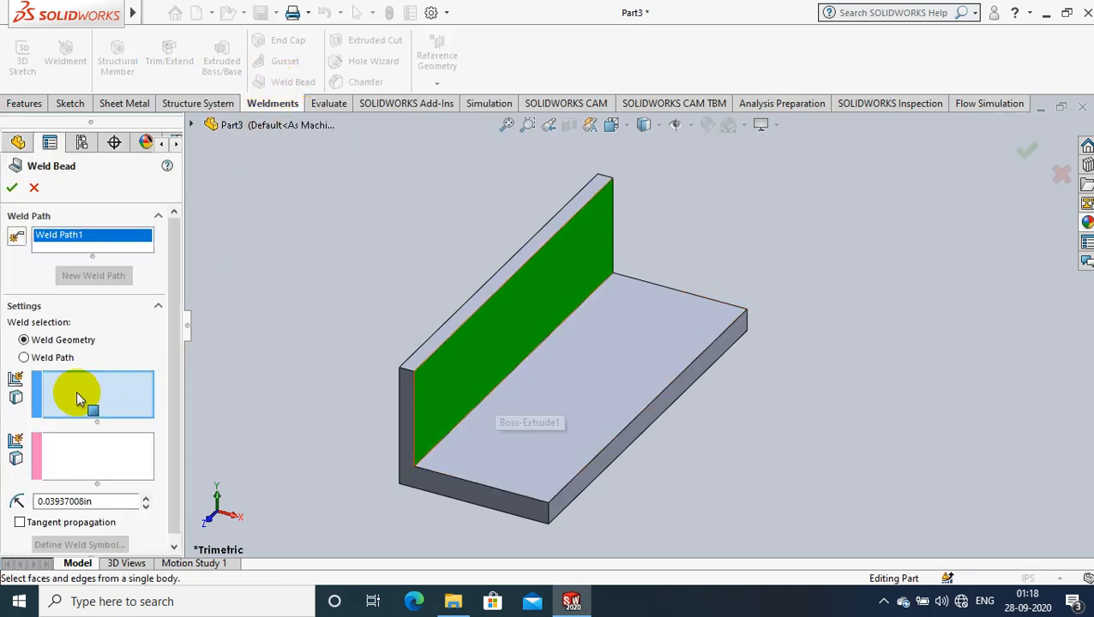
- Set the weld path to the inner corner edge where the L's legs meet
left_click(24, 357)
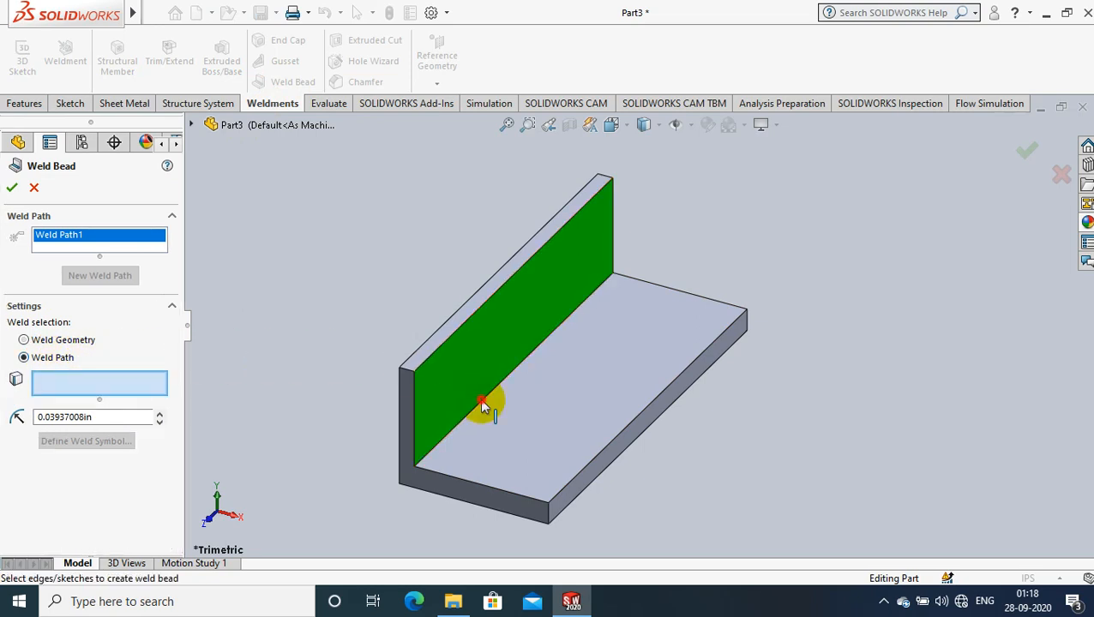
left_click(492, 411)
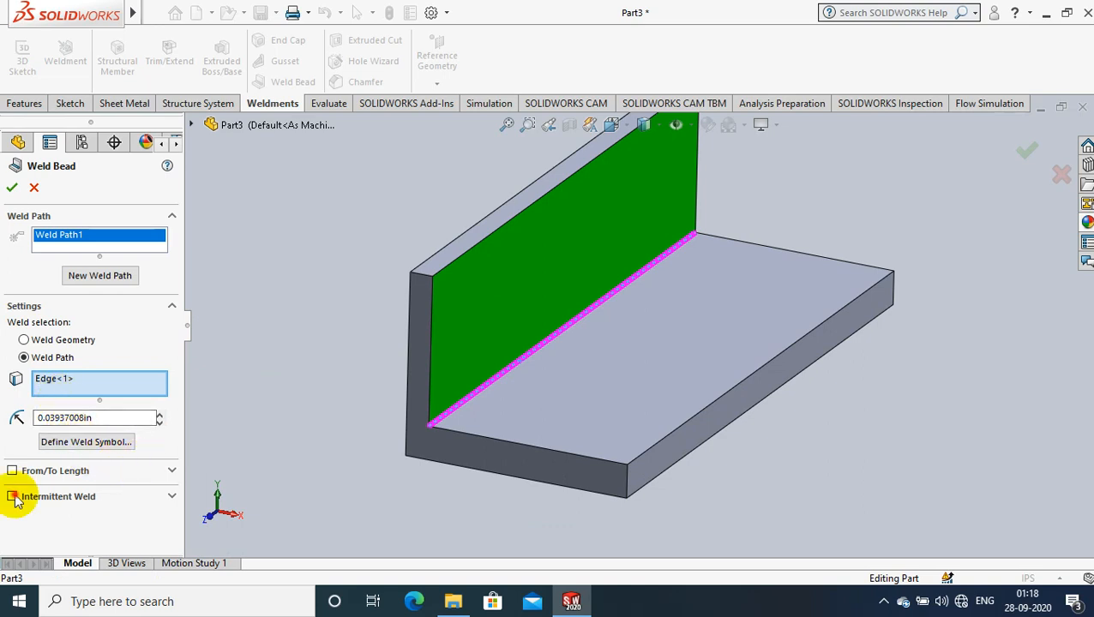
- Make the bead intermittent with 0.50in weld length and 0.50in gap
left_click(13, 496)
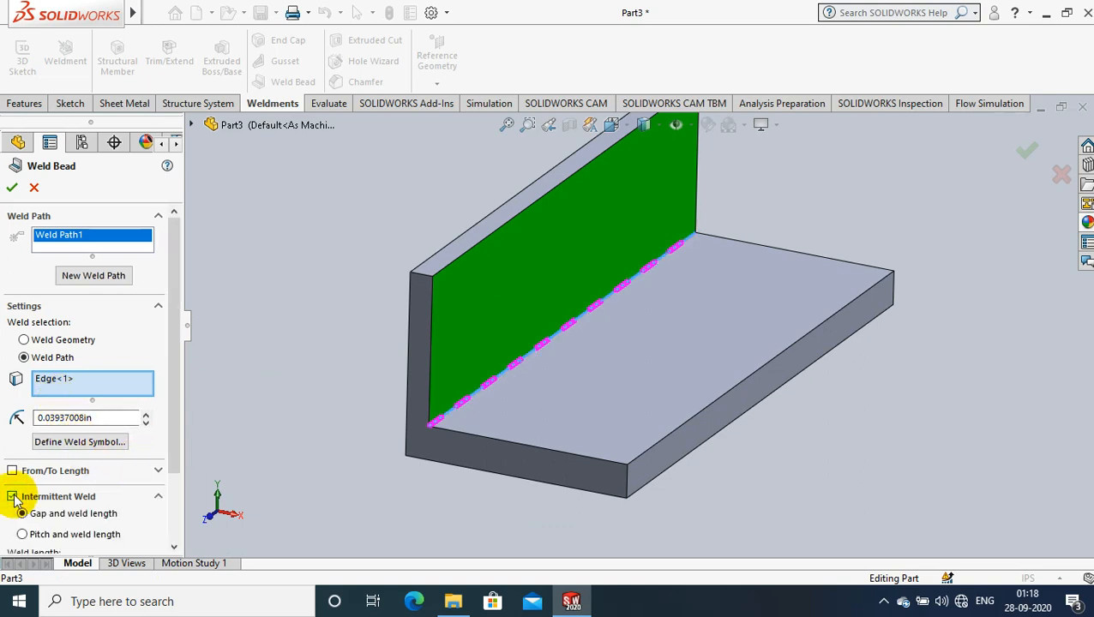
left_click(13, 497)
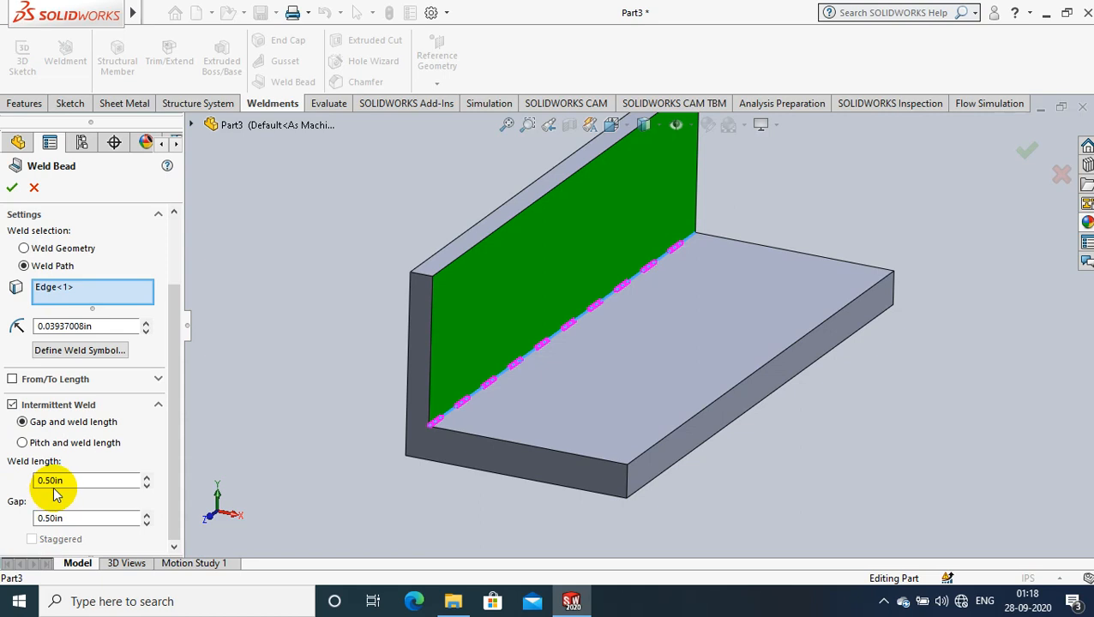
mouse_move(96, 532)
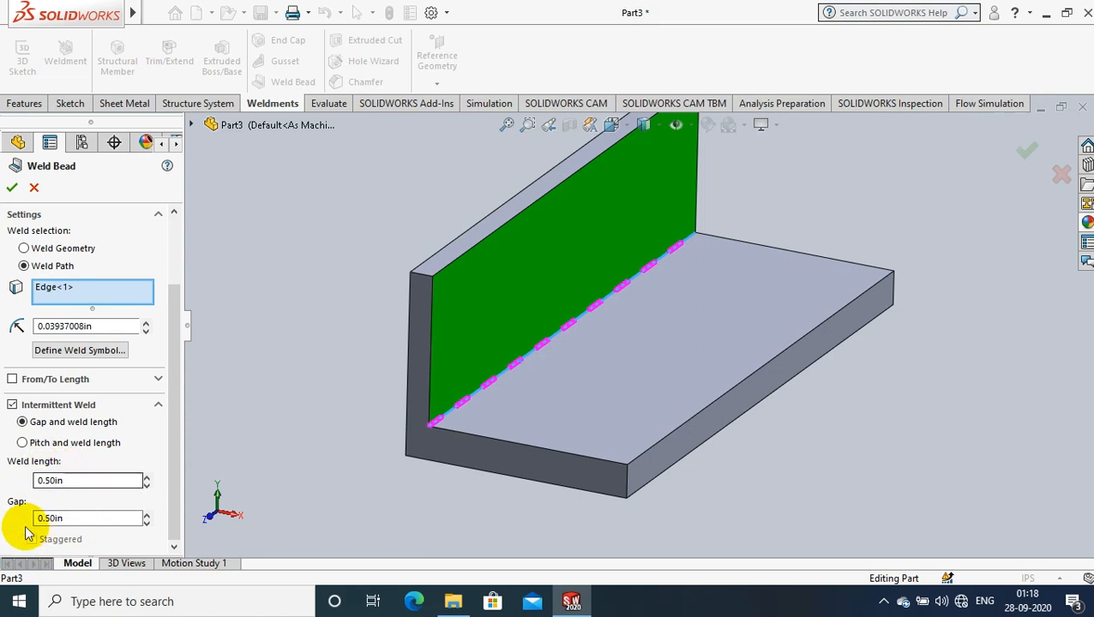
left_click(85, 480)
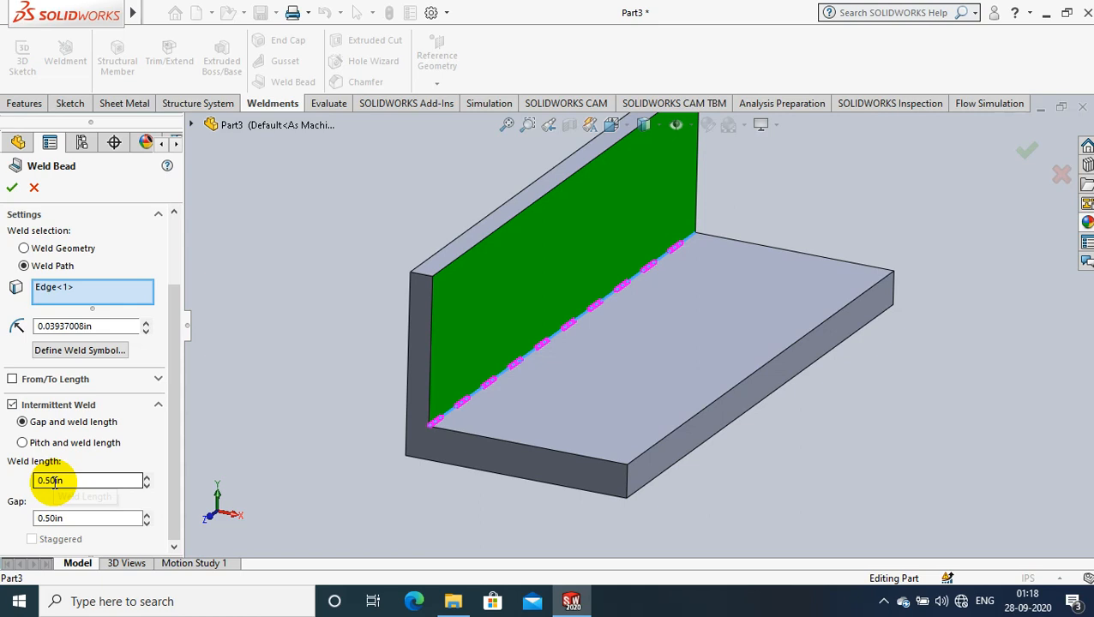
mouse_move(54, 480)
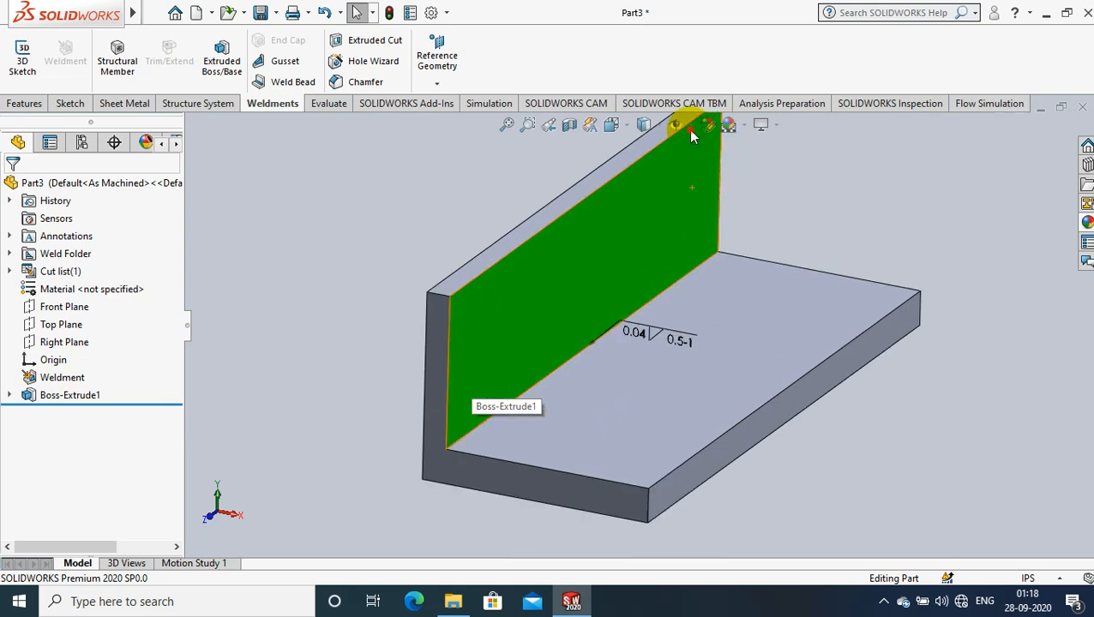
- Turn on View Weld Beads from the Hide/Show Items menu
left_click(676, 125)
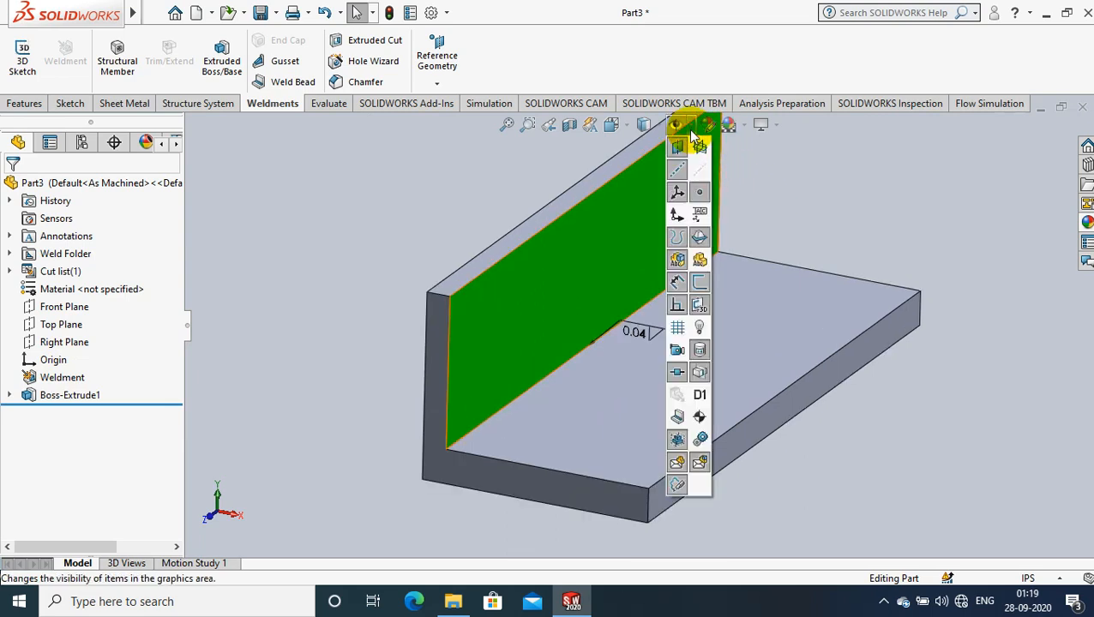
mouse_move(677, 418)
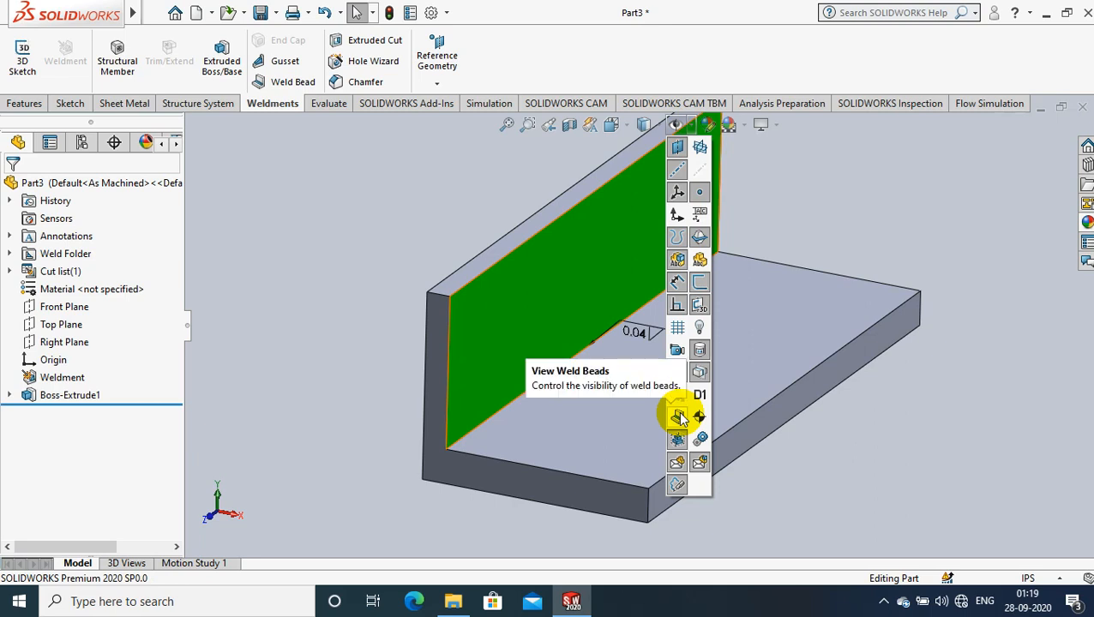
left_click(677, 419)
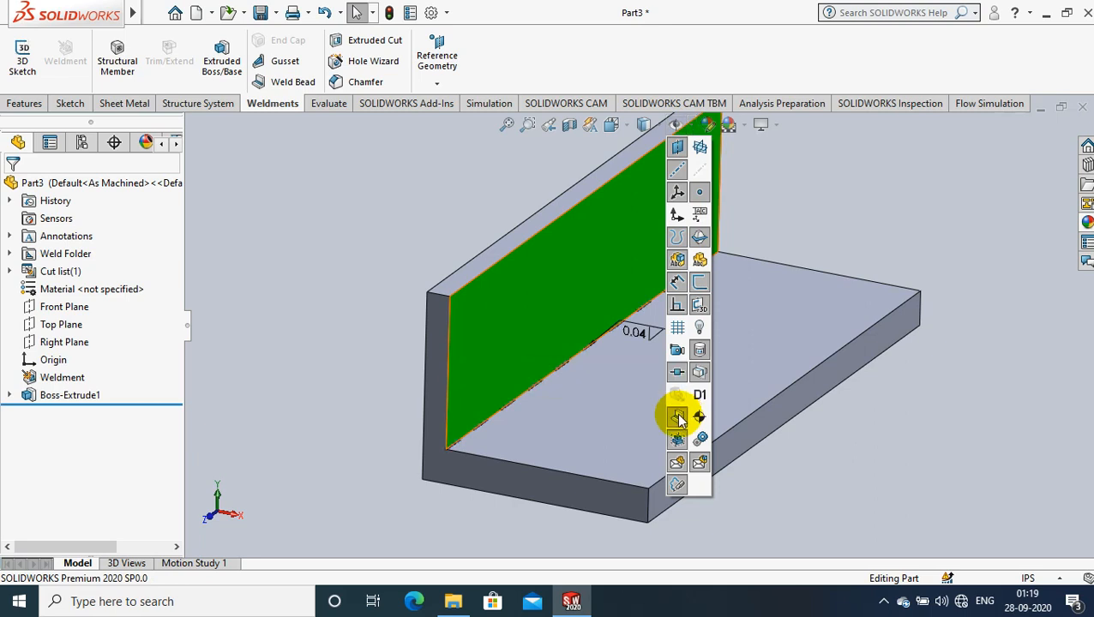